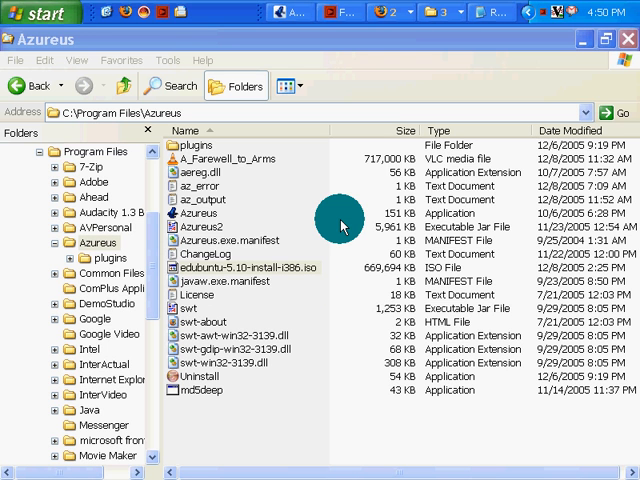
- Go to the dnld folder and open the extracted md5deep-1.9.2 folder
click(250, 267)
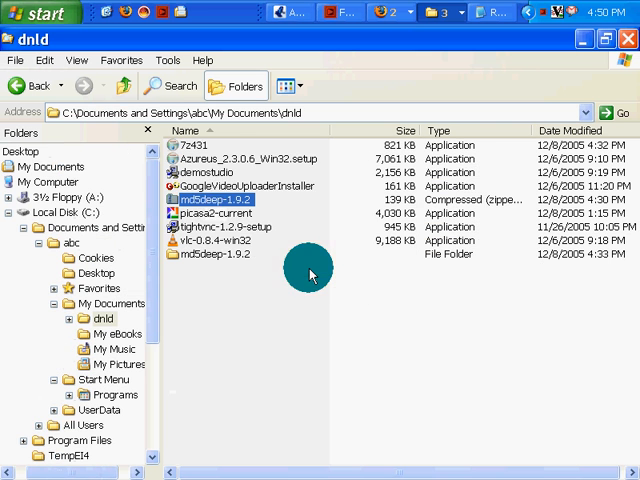
mouse_move(220, 199)
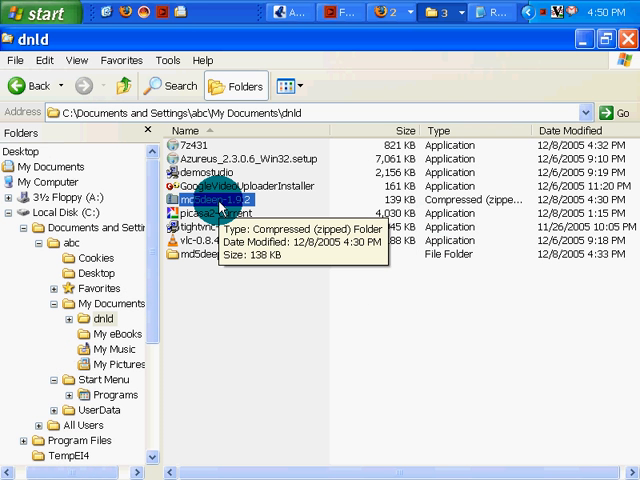
double_click(215, 205)
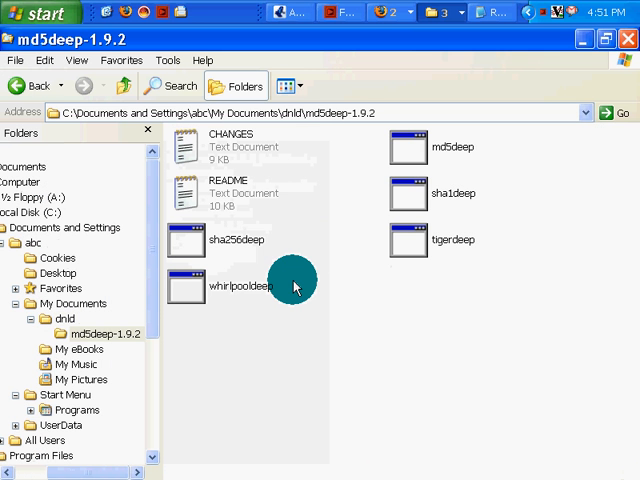
mouse_move(505, 240)
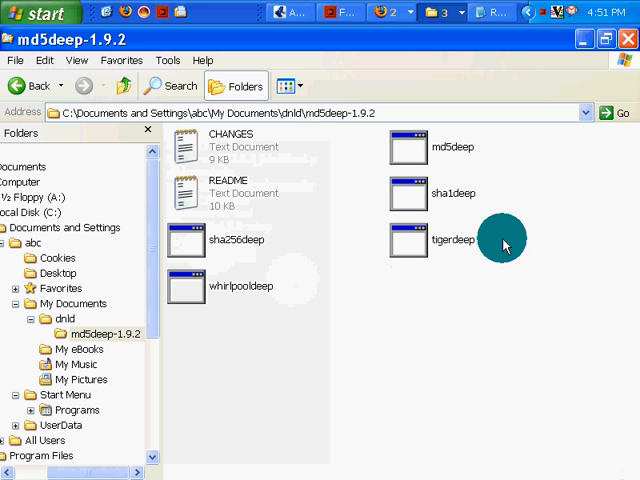
mouse_move(415, 155)
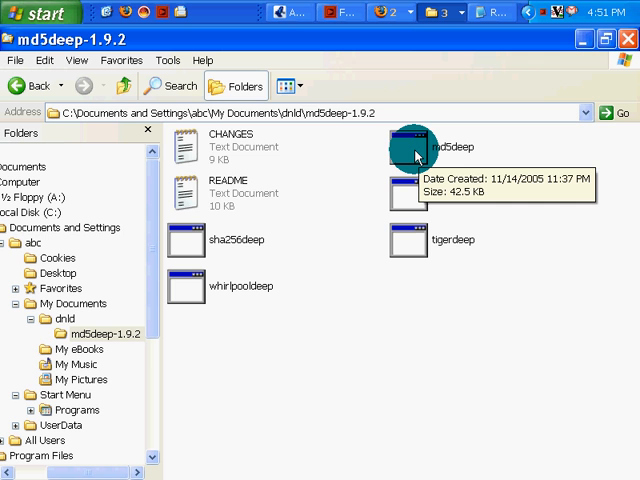
mouse_move(225, 195)
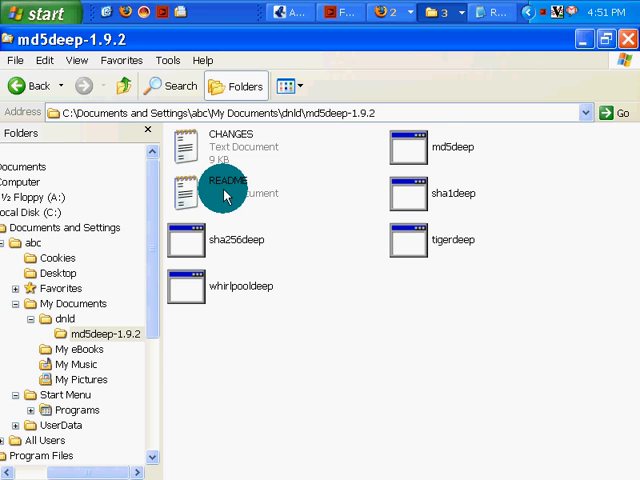
- Open the md5deep README text document in Notepad
double_click(226, 190)
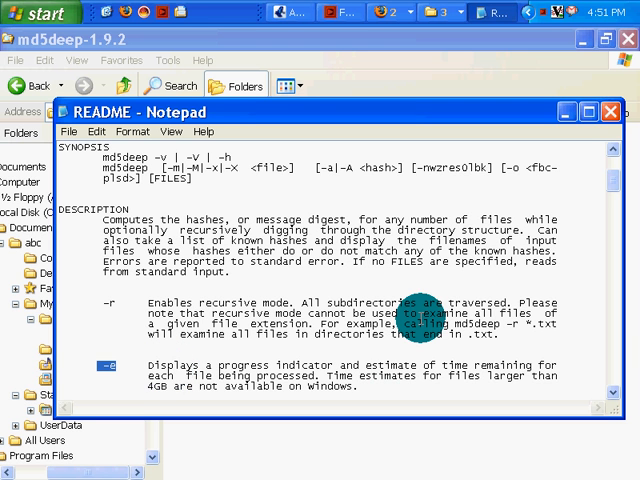
mouse_move(200, 400)
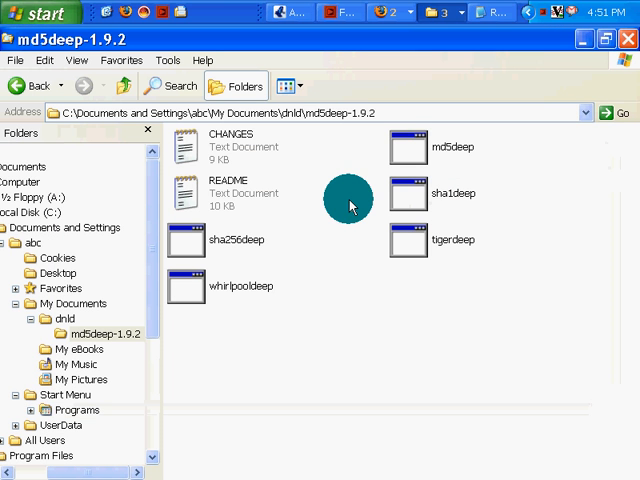
mouse_move(415, 150)
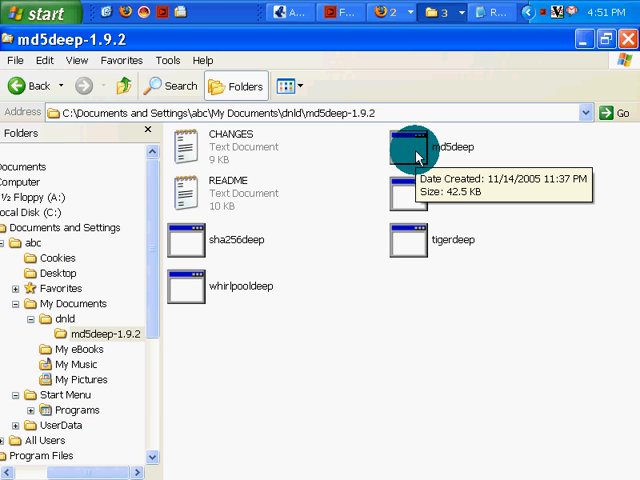
- Launch md5deep.exe in a console window and enter 'md5deep -e' at the prompt
double_click(401, 147)
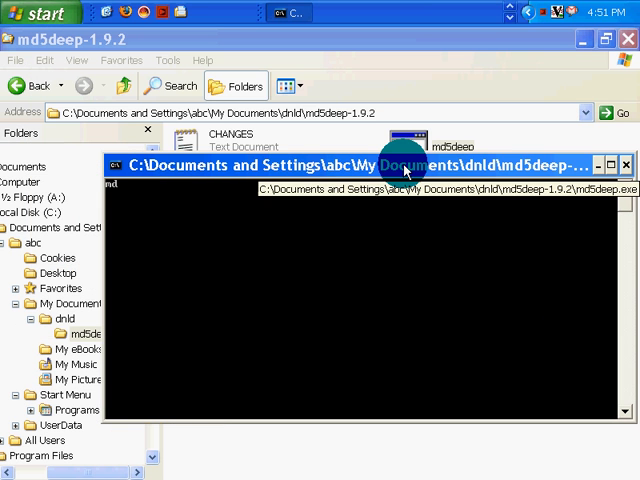
text(deep)
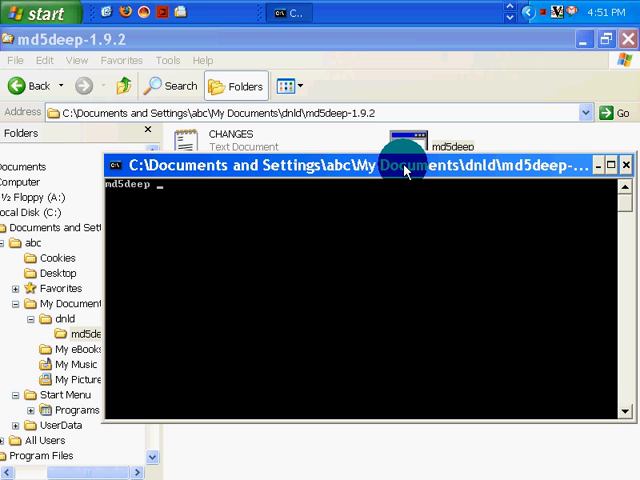
text(-e)
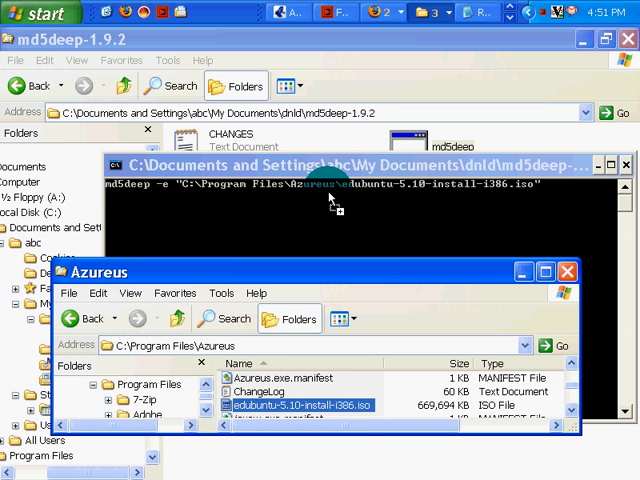
mouse_move(553, 188)
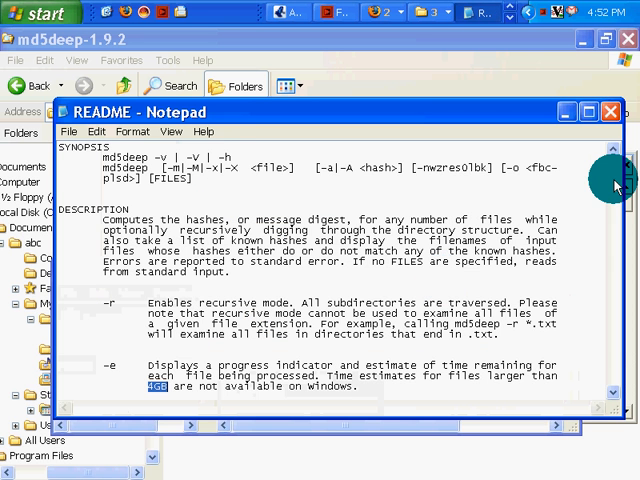
- Scroll the README back to its NAME section at the top of the file
scroll(up, 3)
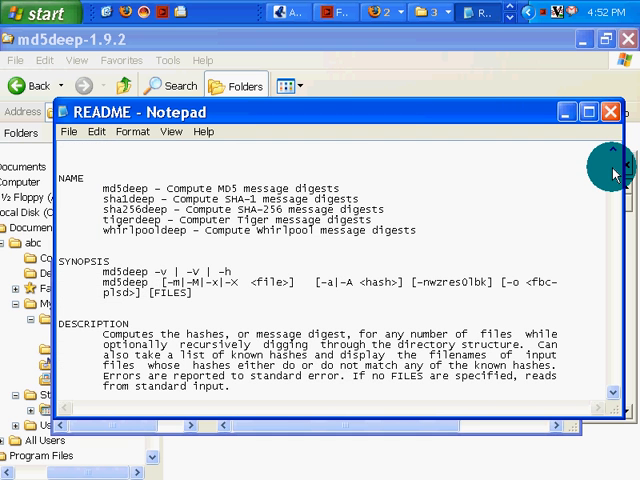
scroll(down, 3)
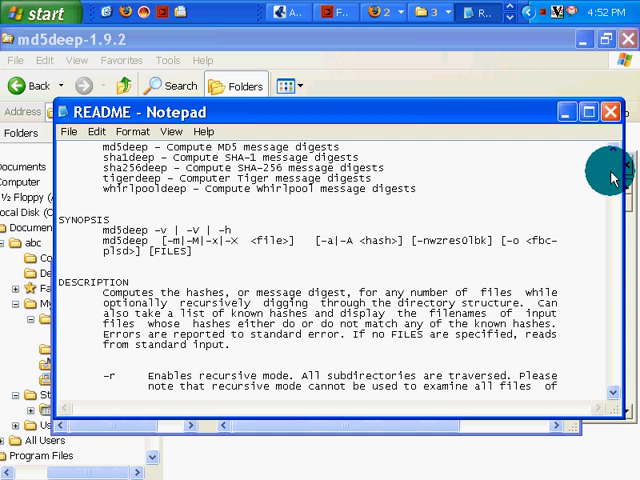